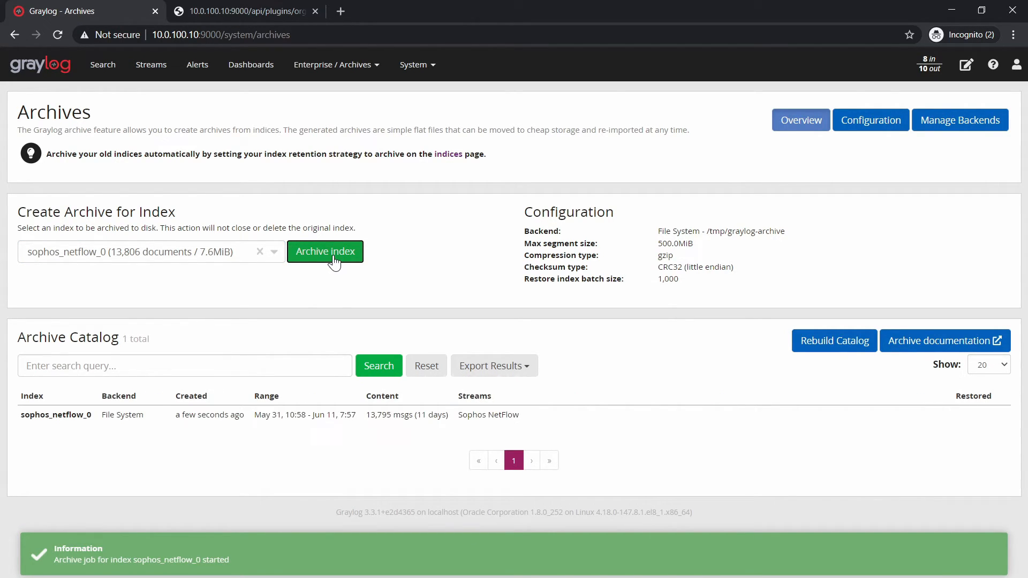
- Start the archive job for the sophos_netflow_0 index so it appears in the catalog
left_click(869, 120)
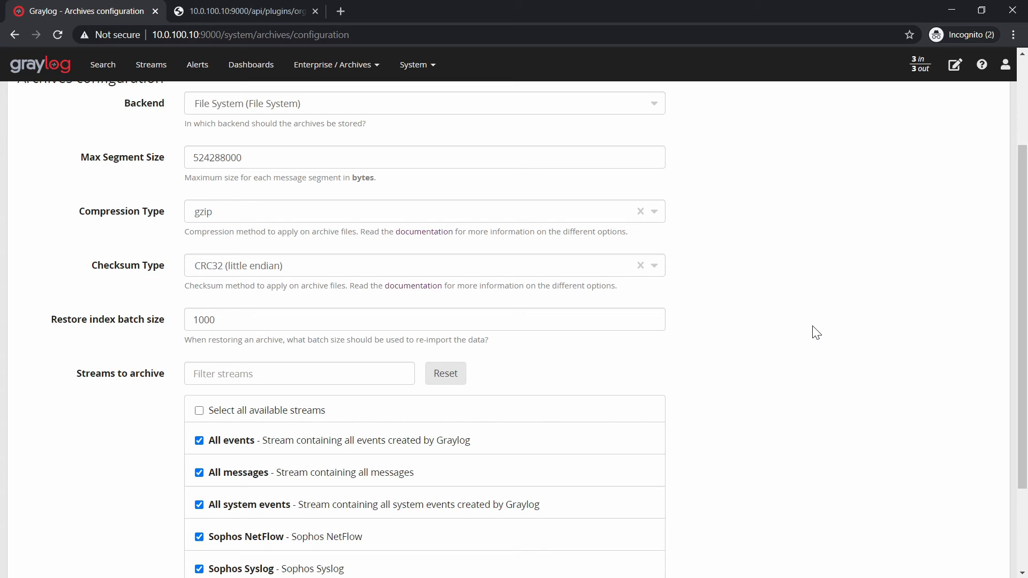